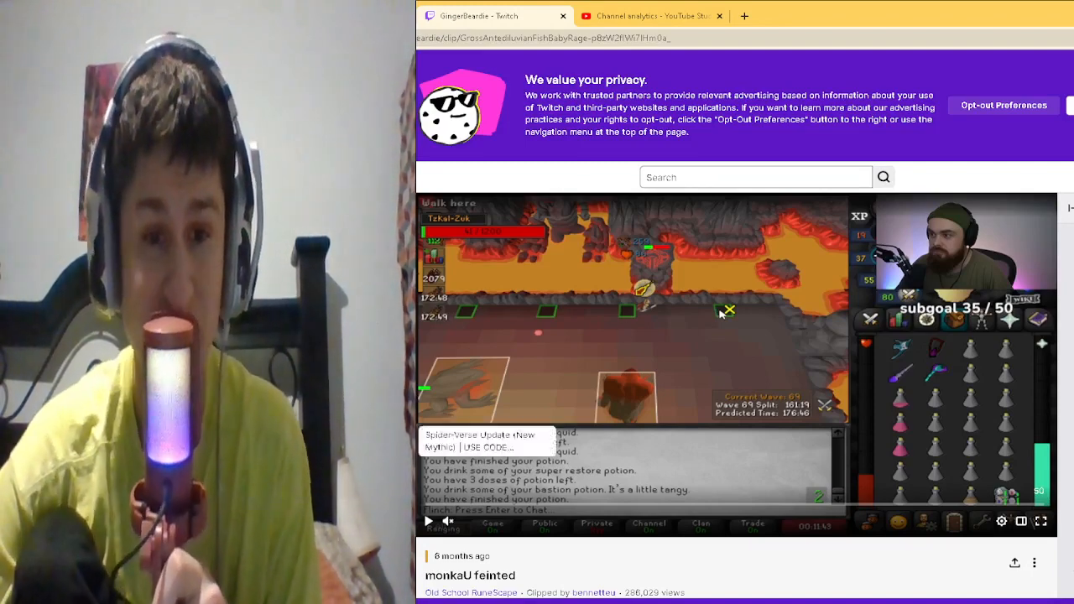
# Pause the Inferno clip mid-fight on GingerBeardie's channel page.
pyautogui.click(428, 520)
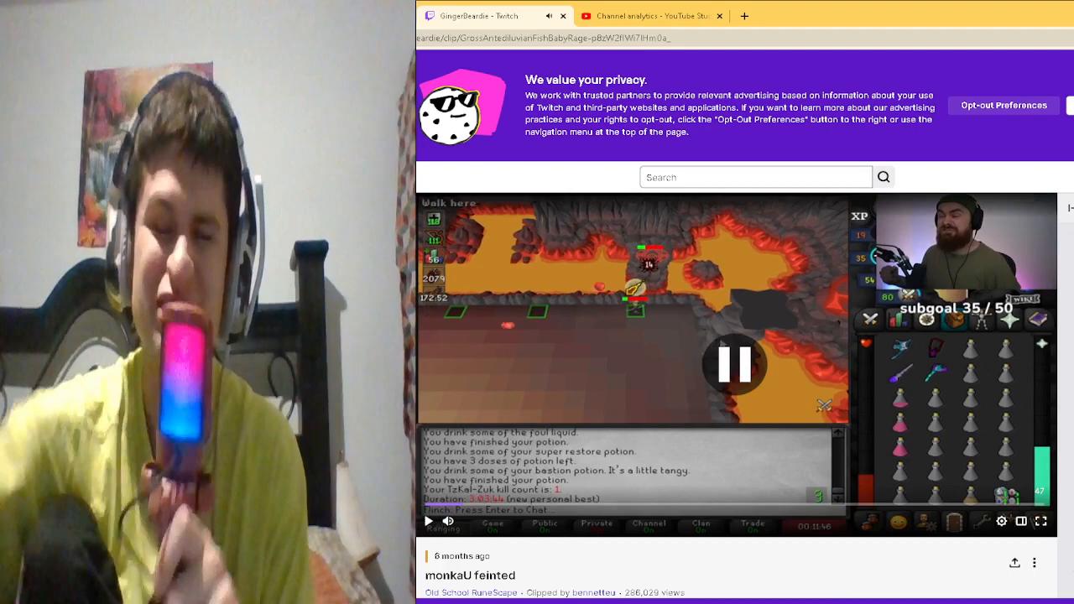
pyautogui.click(735, 363)
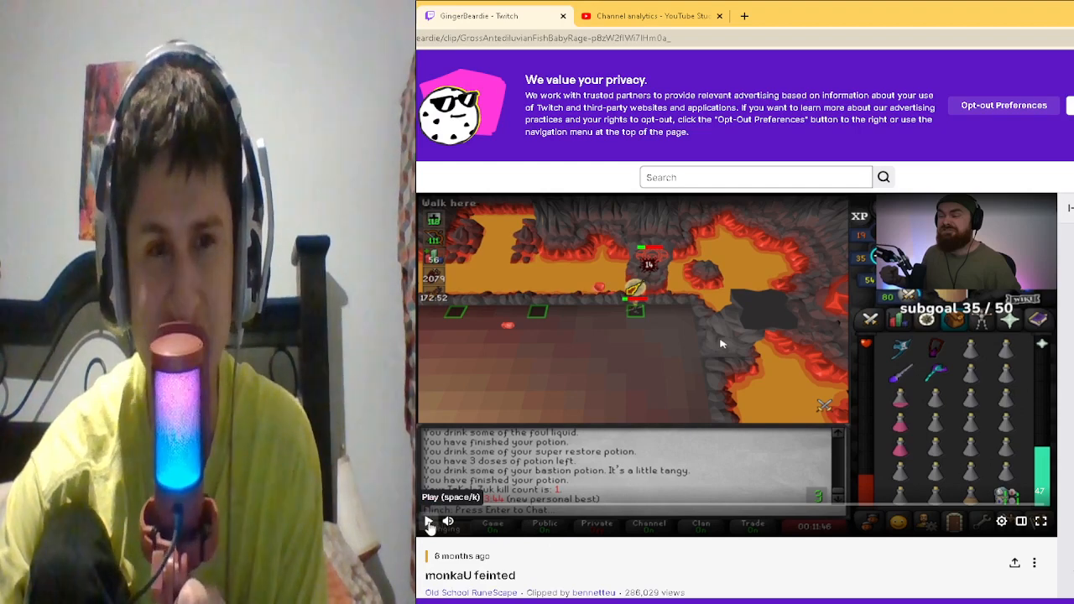
# Resume the clip, then pause it at the Infernal cape collection log drop.
pyautogui.click(430, 520)
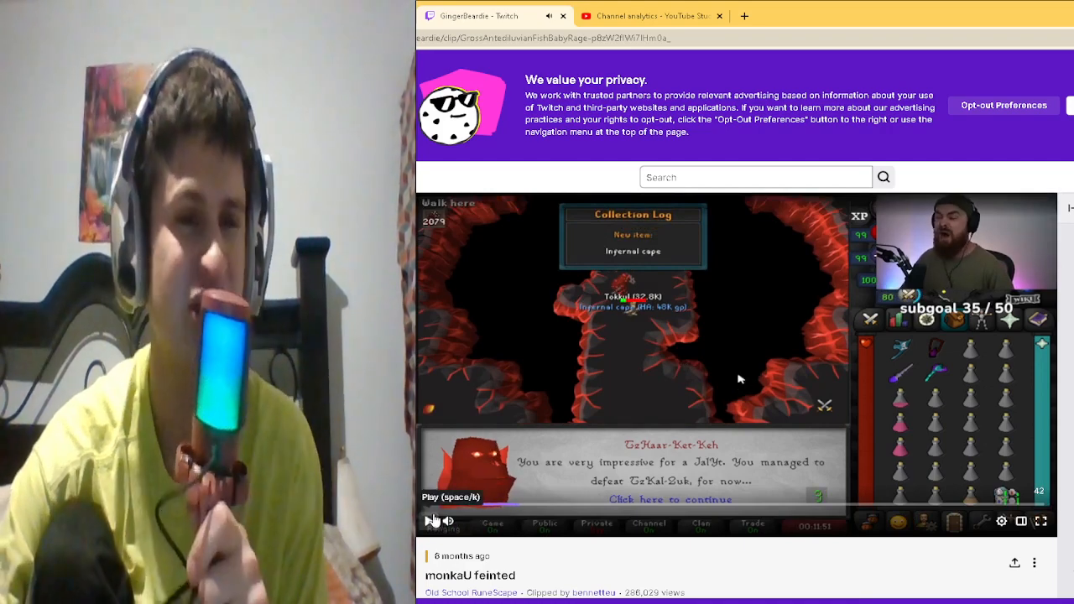
pyautogui.click(433, 521)
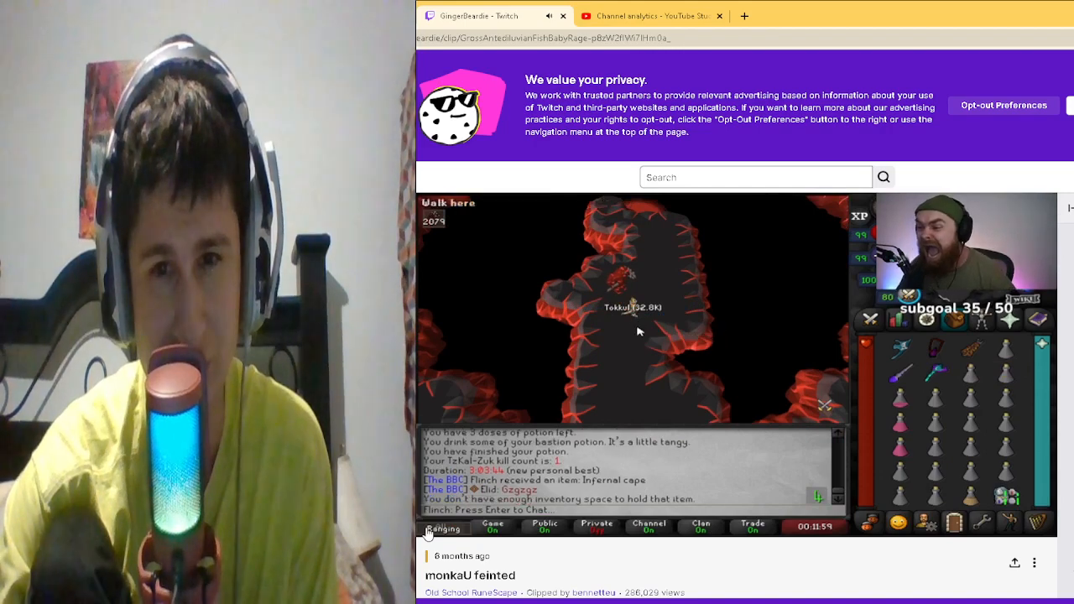
pyautogui.moveTo(674, 289)
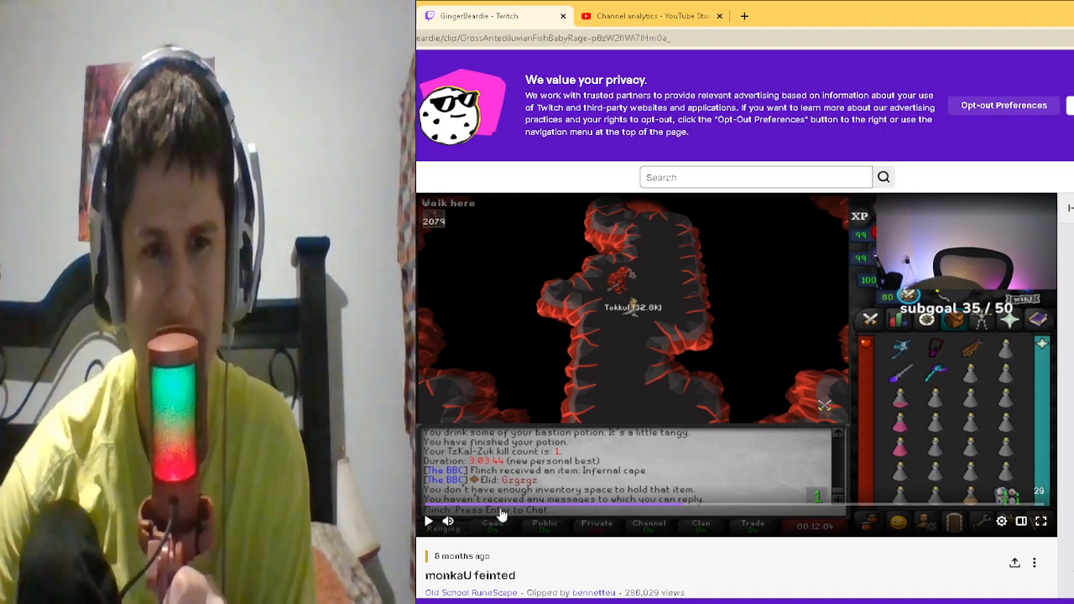
# Continue playing the clip past the Infernal cape drop.
pyautogui.click(427, 520)
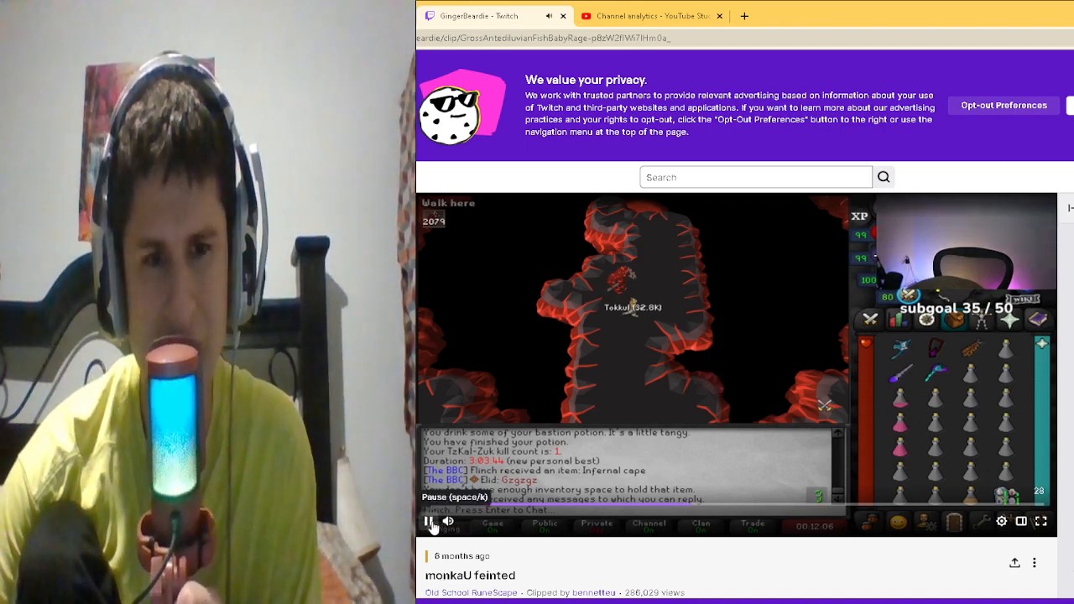